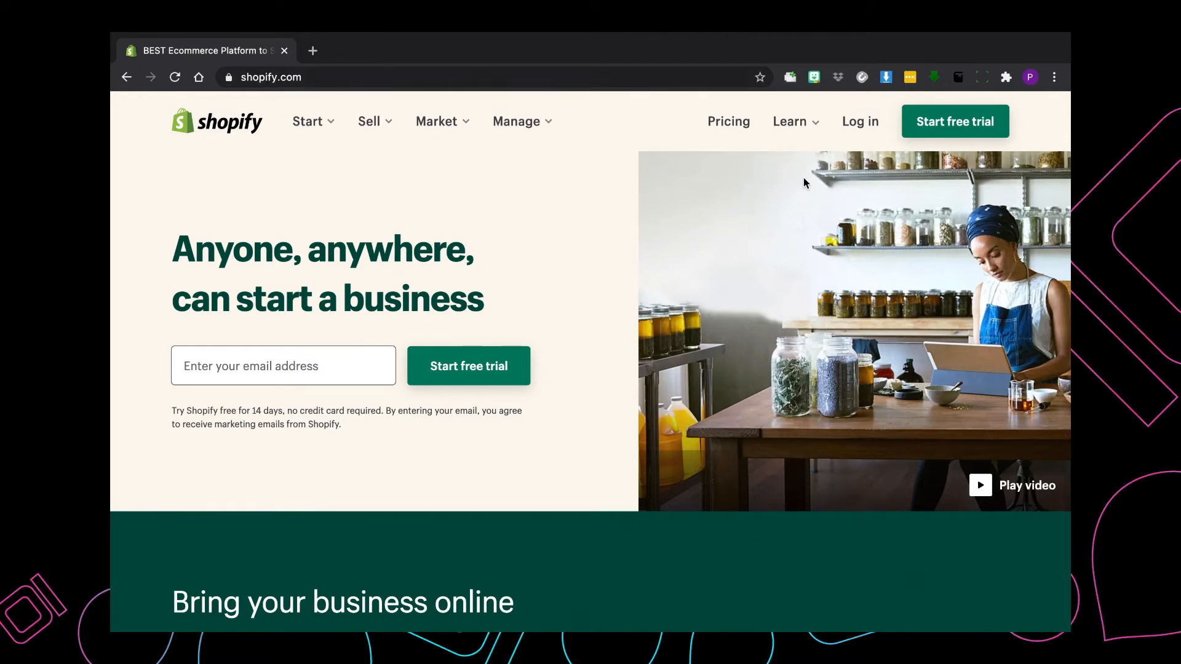
pyautogui.moveTo(859, 121)
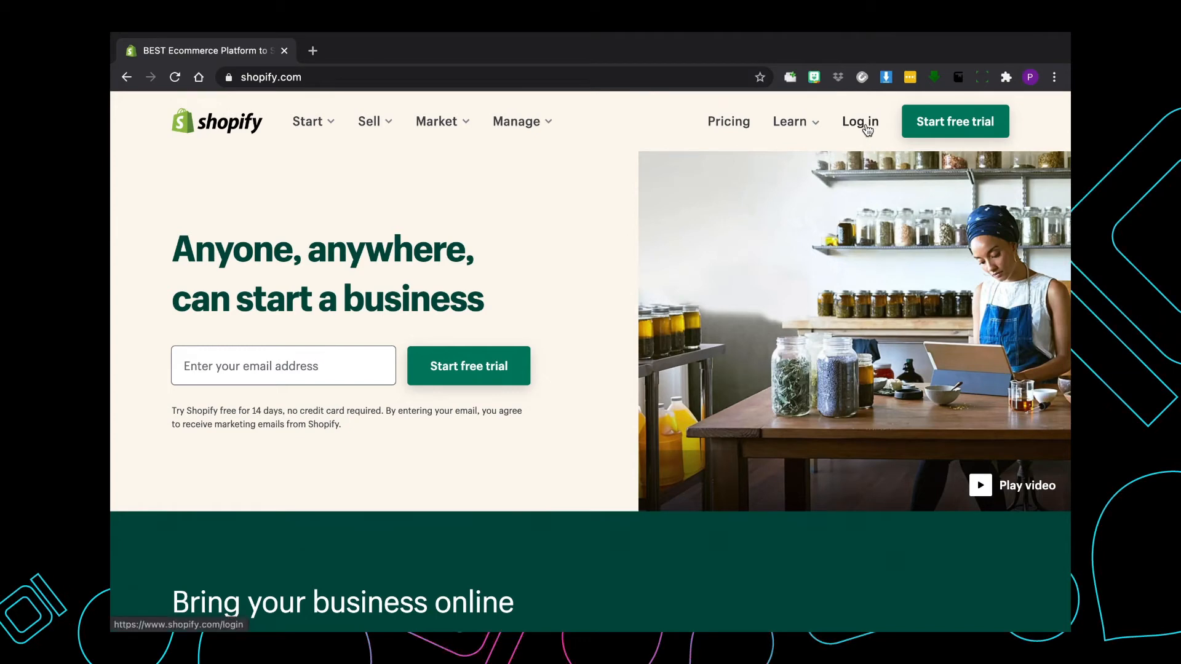
# - Leave the shopify.com homepage via 'Log in' in the top navigation
pyautogui.click(860, 121)
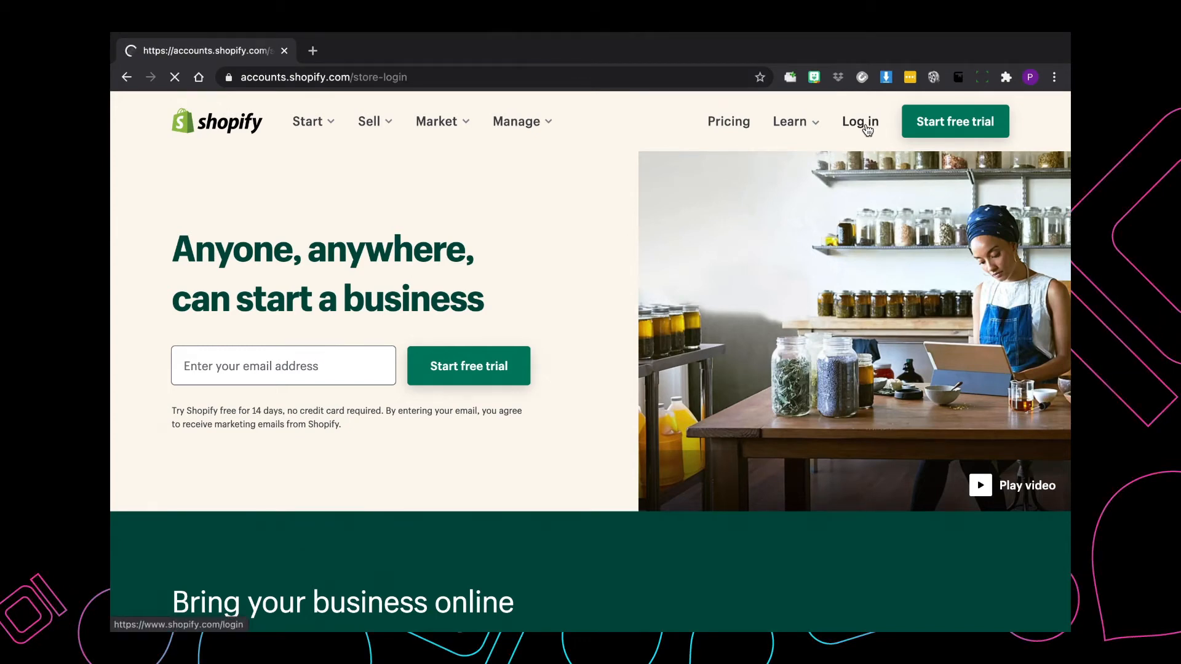
# - Submit the store address on the login page to reach the PFC Vintage email step
pyautogui.click(859, 121)
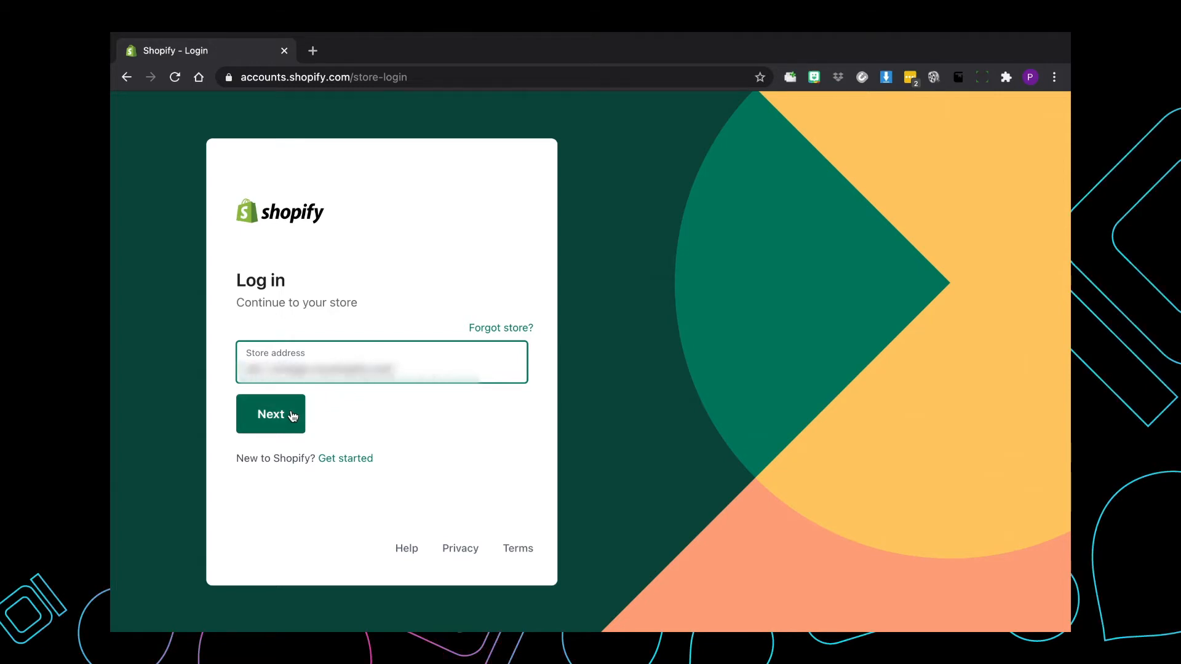
pyautogui.click(270, 414)
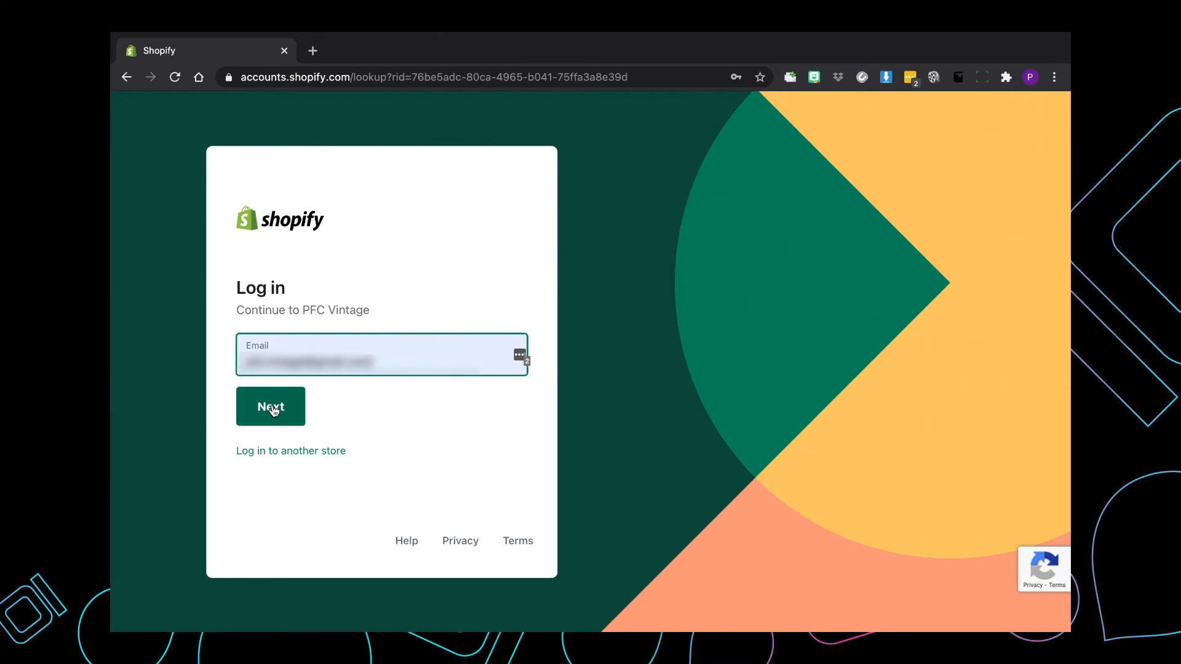
# - Submit the account email for PFC Vintage to reach the password step
pyautogui.click(271, 406)
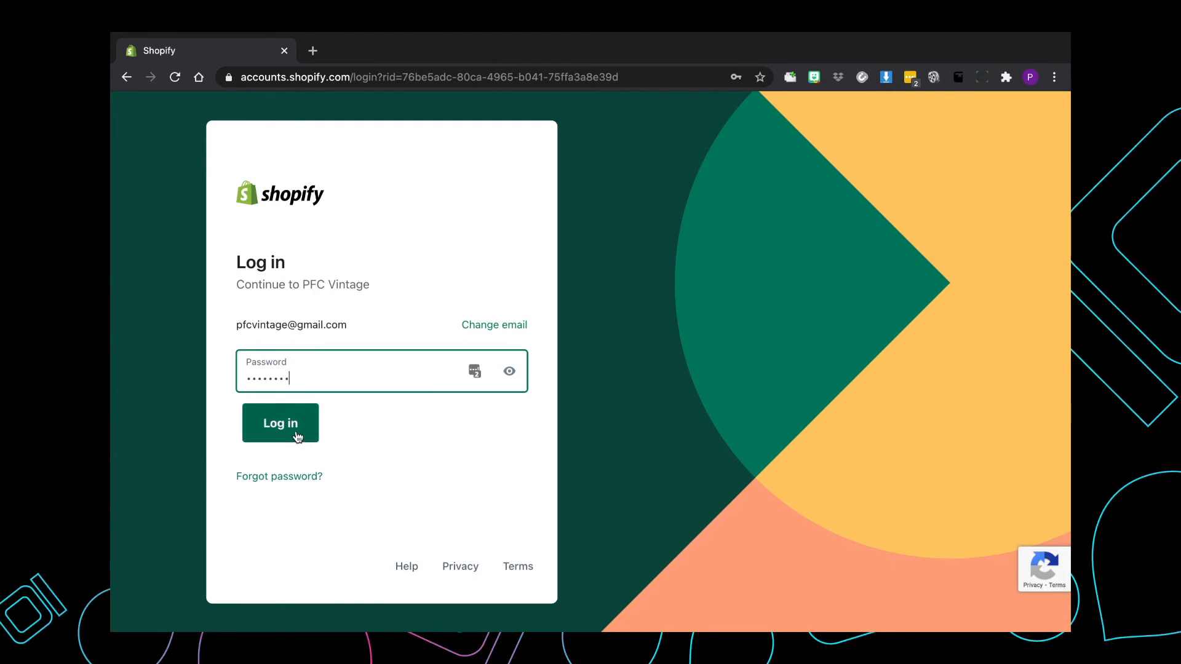
# - Submit the password to sign in to the PFC Vintage admin home
pyautogui.click(279, 423)
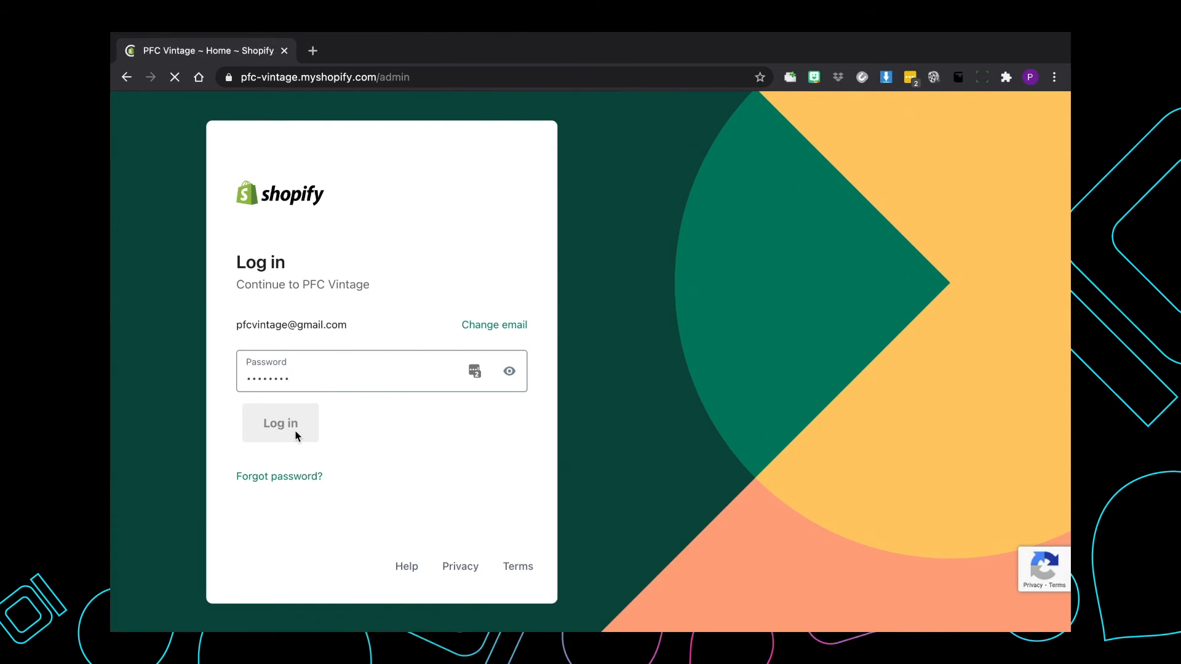
pyautogui.click(279, 422)
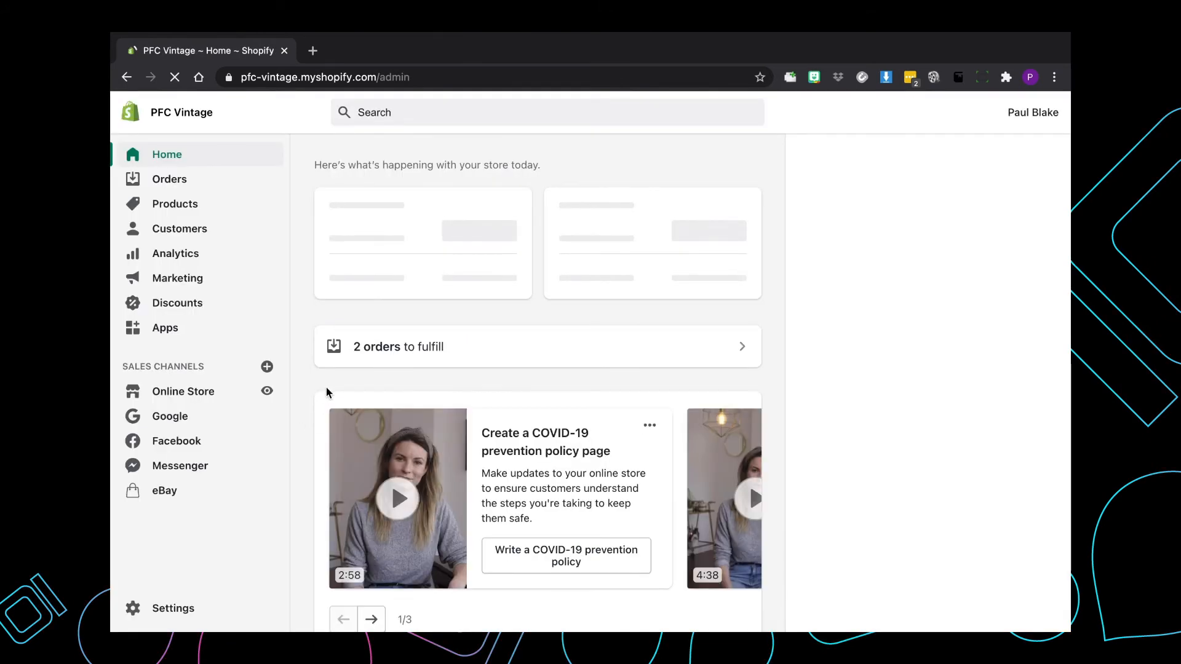